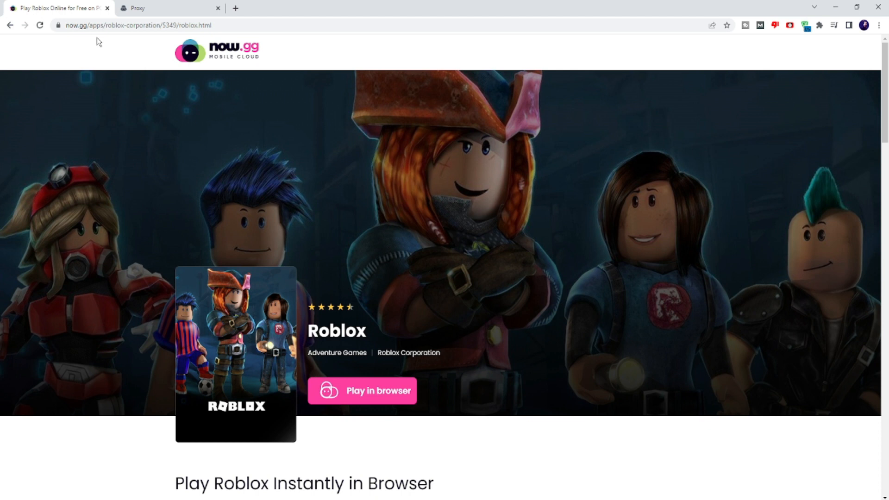
mouse_move(168, 46)
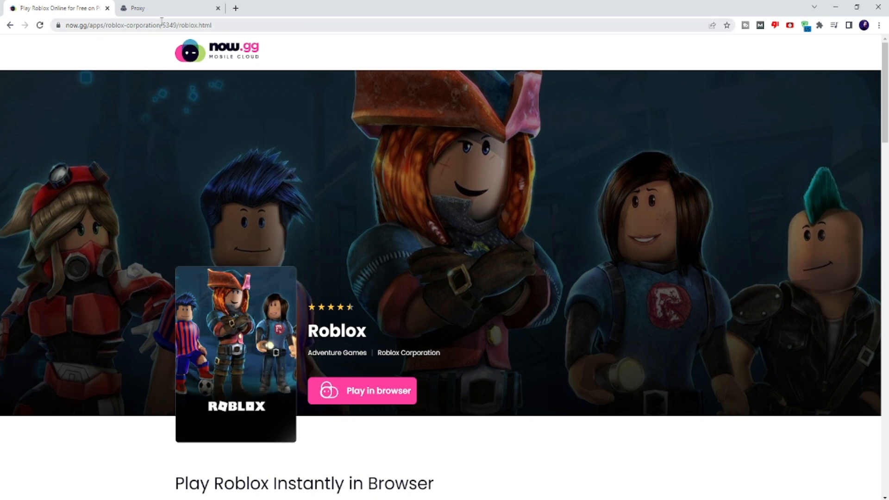
Scroll the now.gg Roblox page and launch Roblox with 'Play in browser'.
scroll(down, 3)
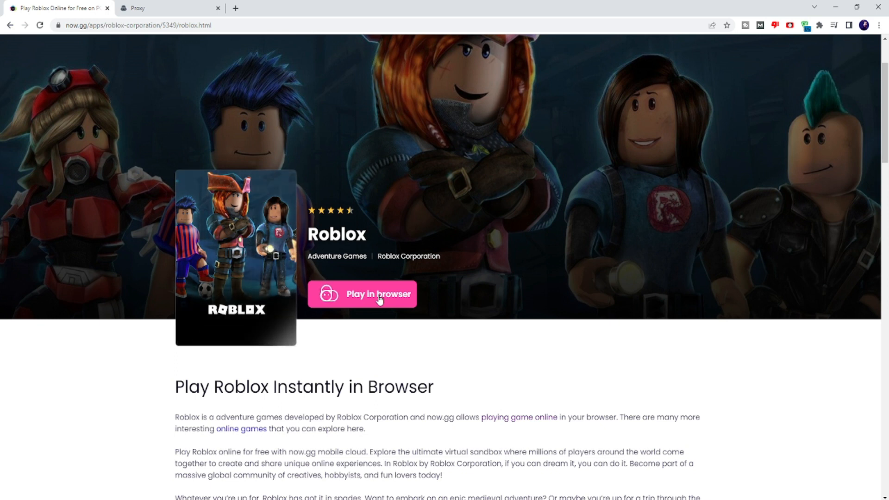
click(139, 8)
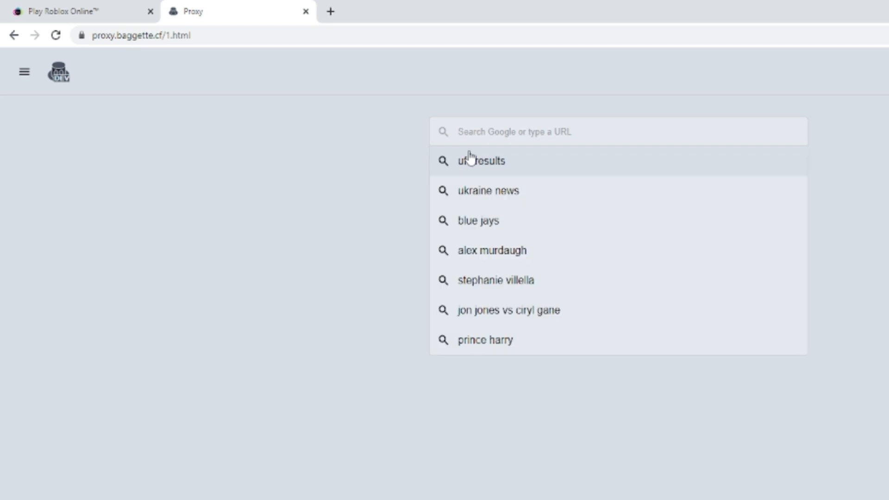
Search 'roblox' in the Baggette Proxy search box.
text(roblox)
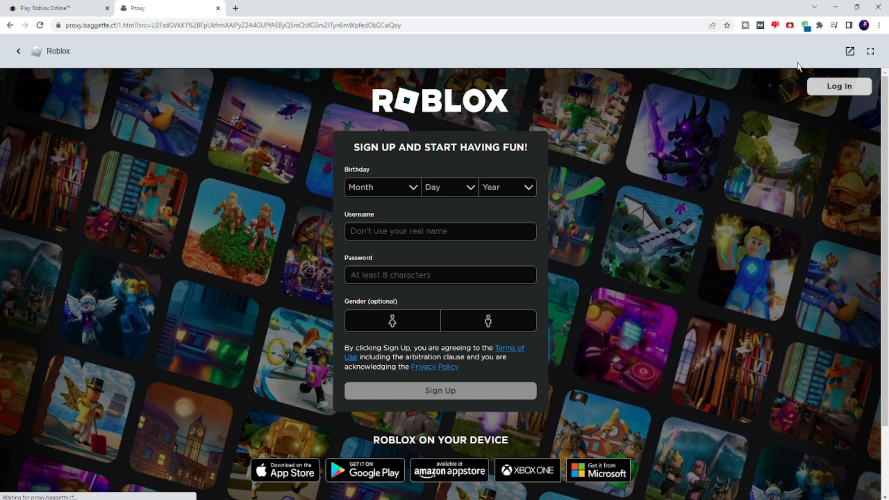
mouse_move(718, 110)
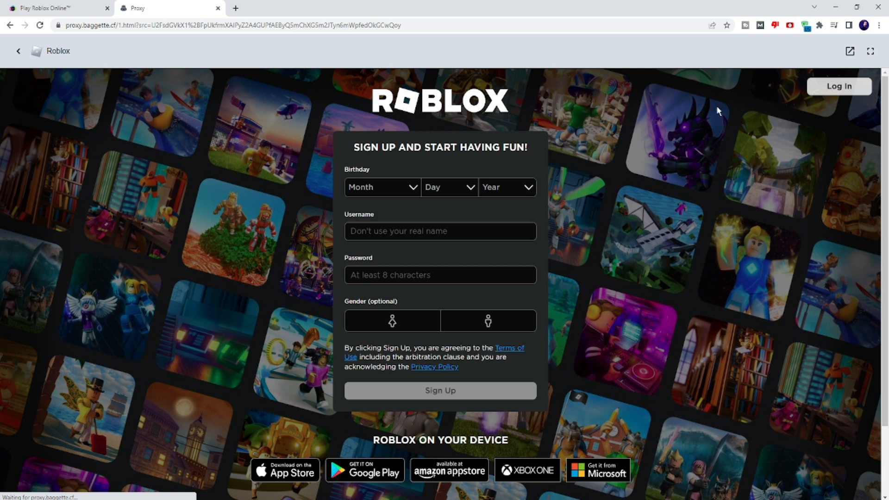